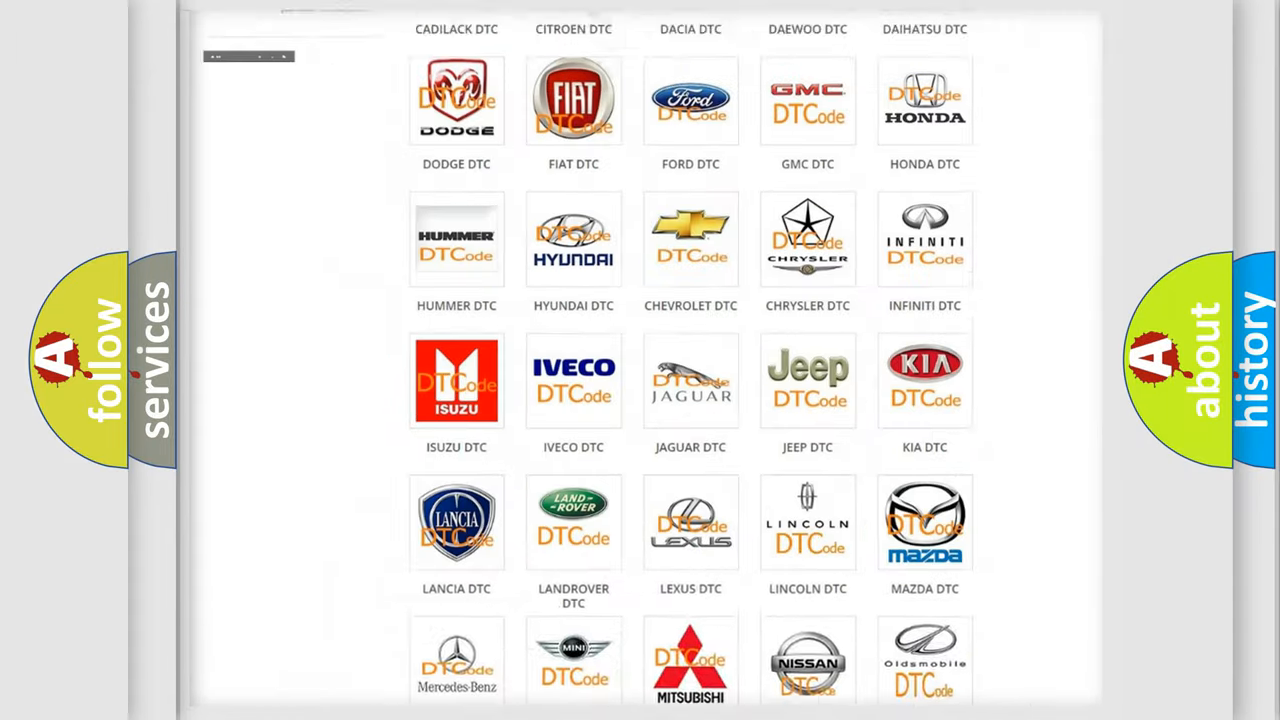
Locate the GMC DTC logo in the category grid and open its B-series code list.
scroll("up", 3)
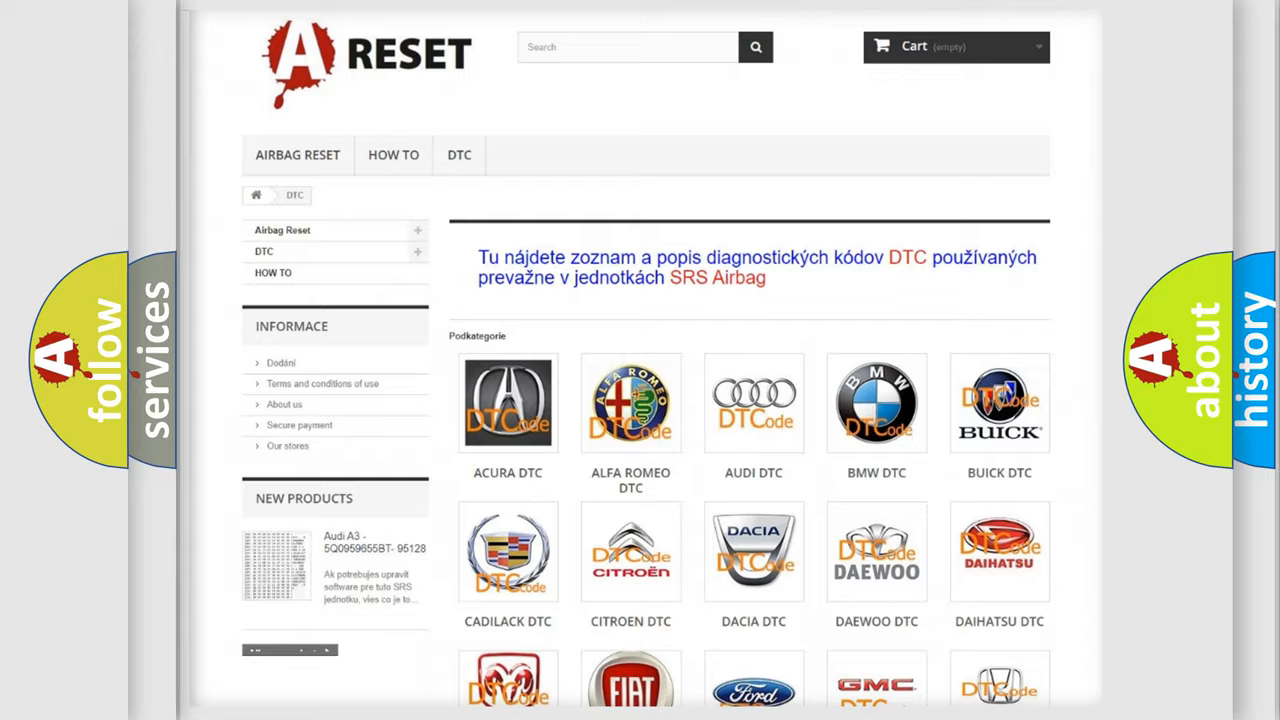
scroll("down", 3)
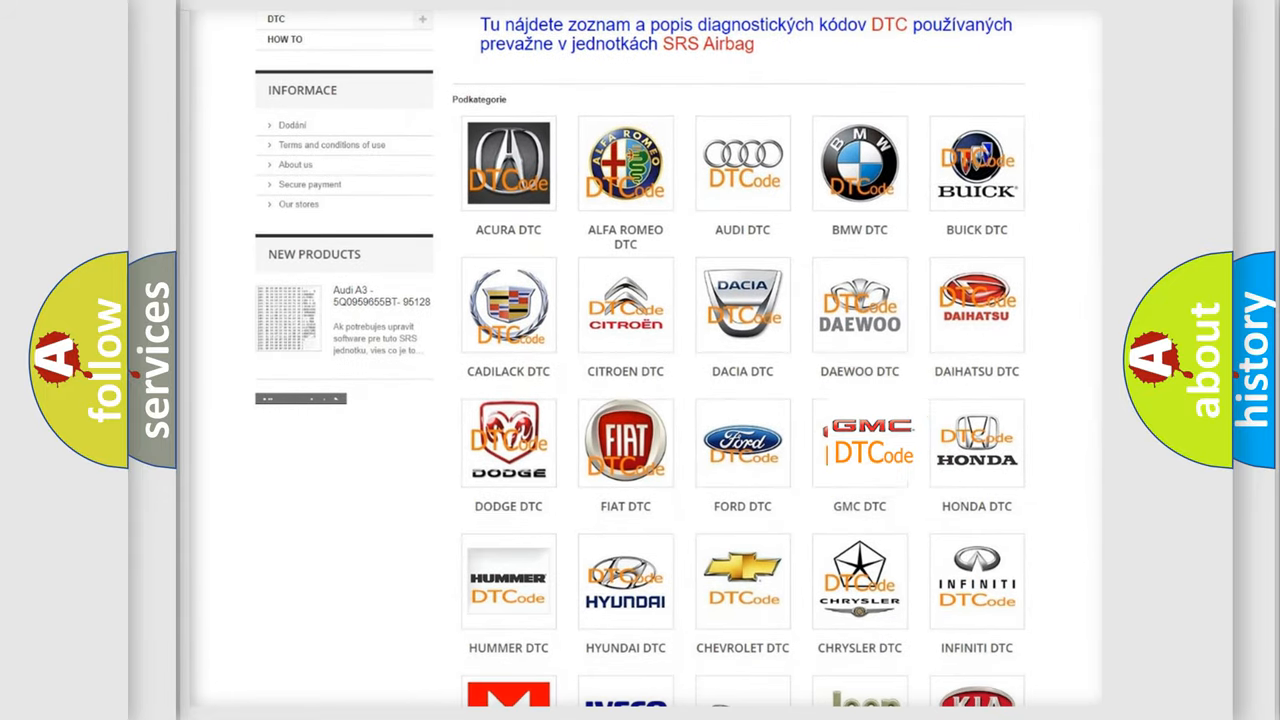
left_click(859, 442)
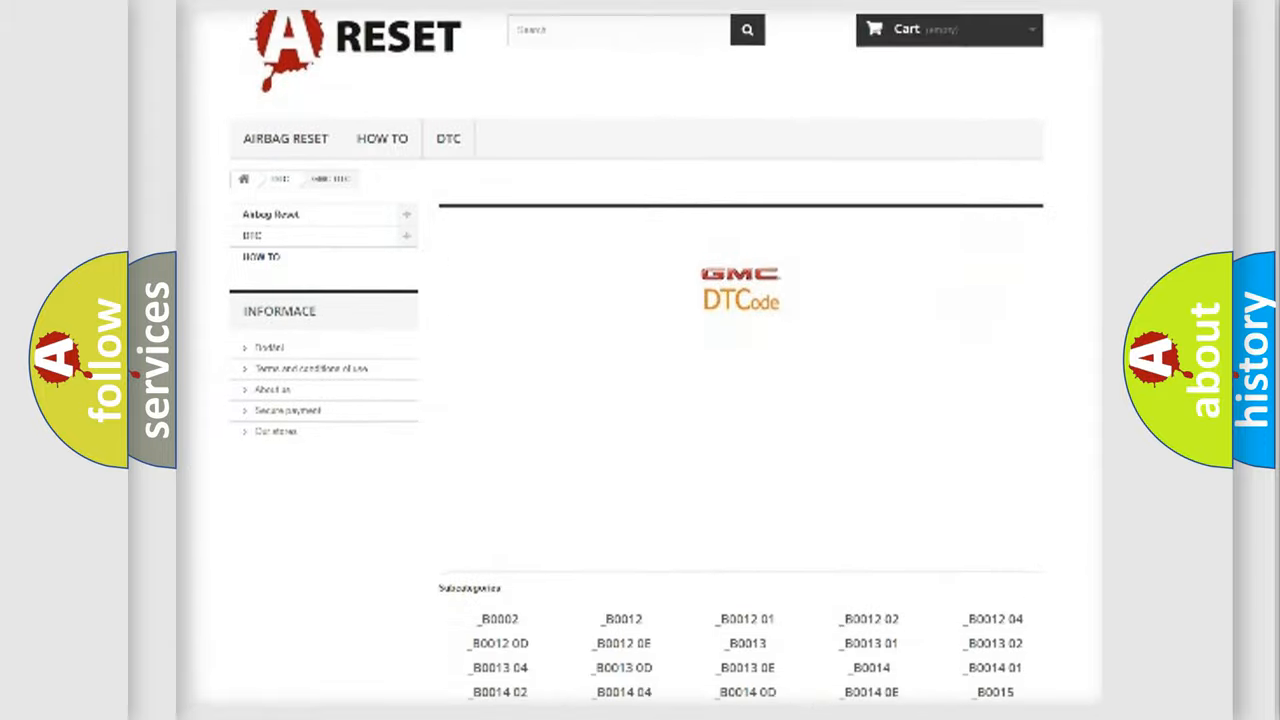
scroll("down", 3)
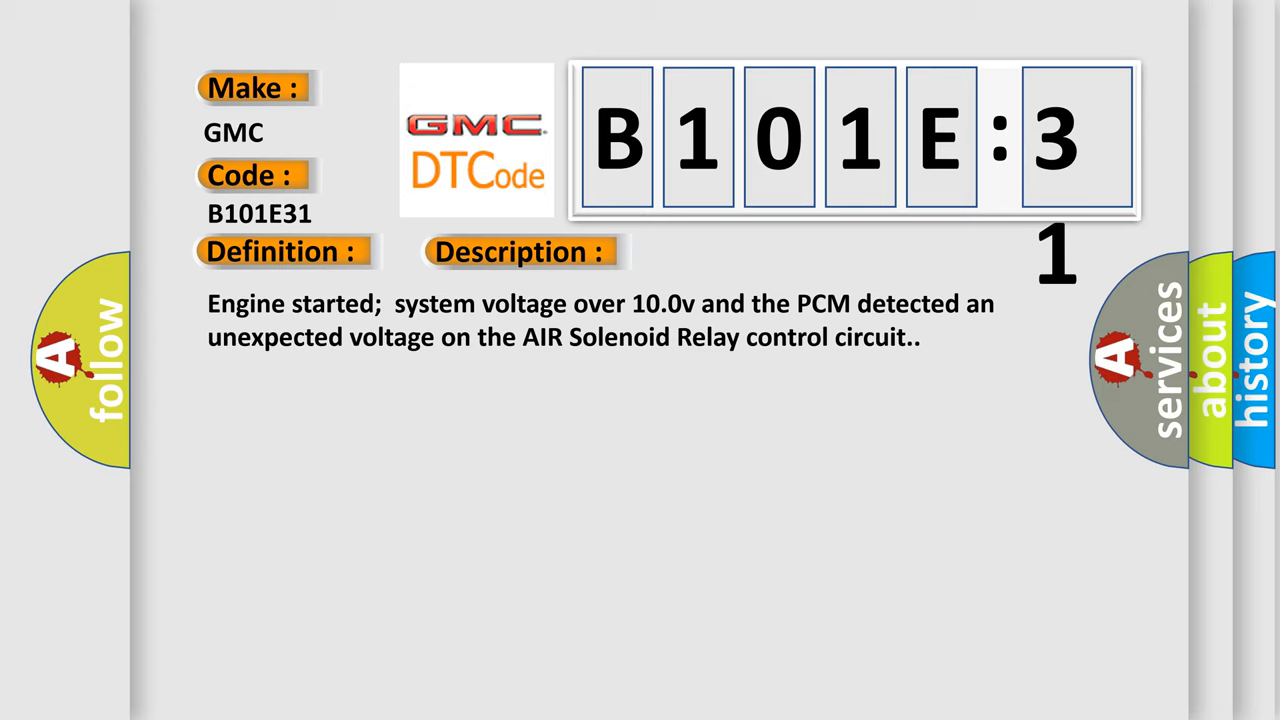
Reveal the B101E31 Cause text: open/shorted AIR relay circuits, failed relay or PCM, No Signal subtype.
left_click(733, 251)
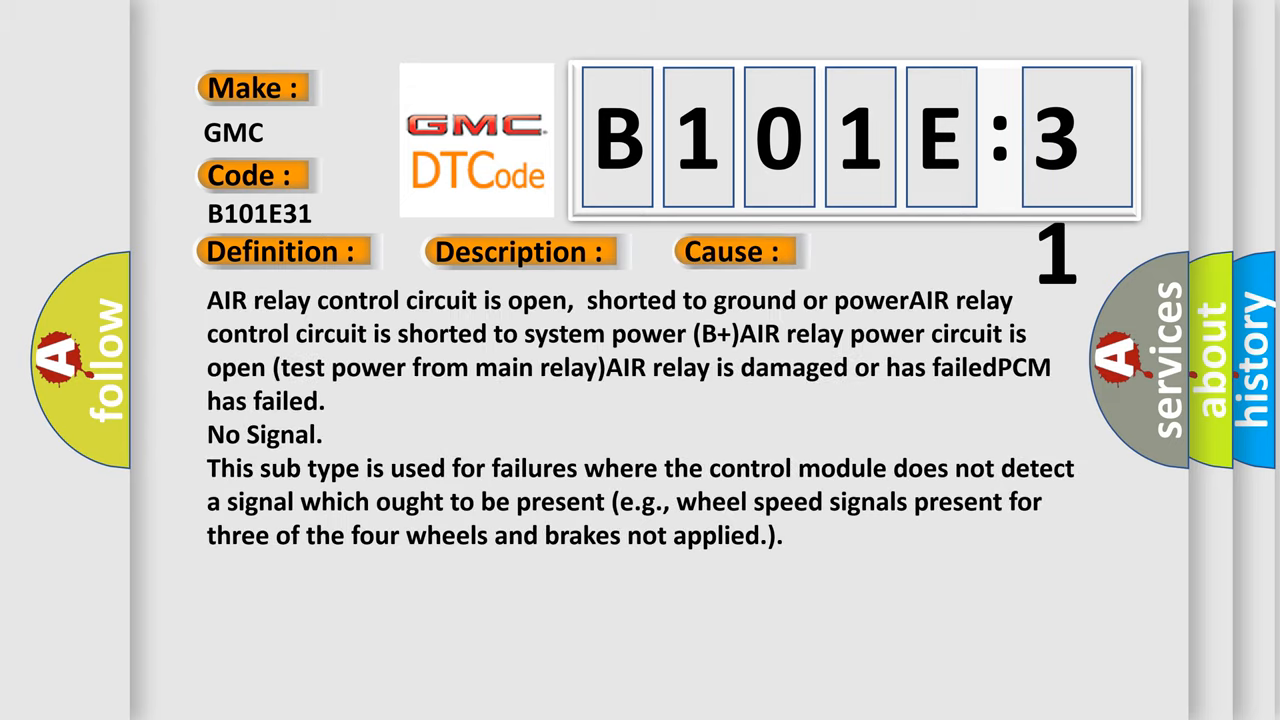